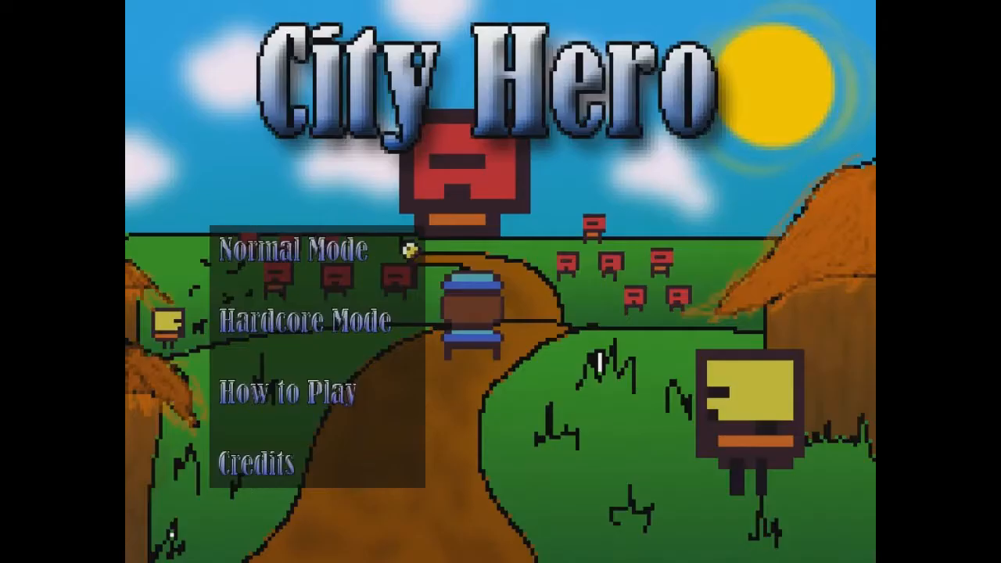
# Cycle the Cut+Run title character with Right until the green one is chosen, then confirm
pyautogui.click(294, 252)
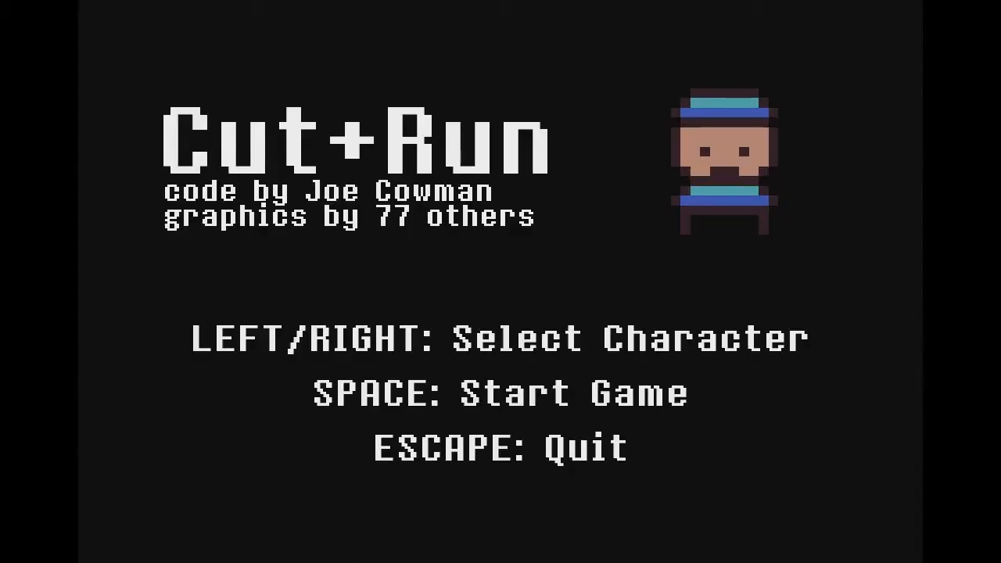
pyautogui.press('Right')
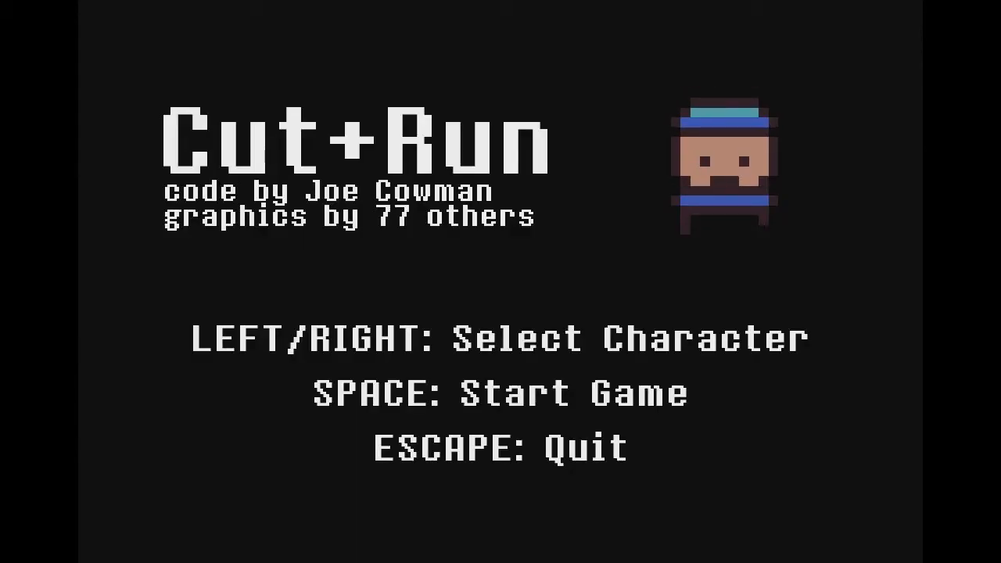
pyautogui.press('Right')
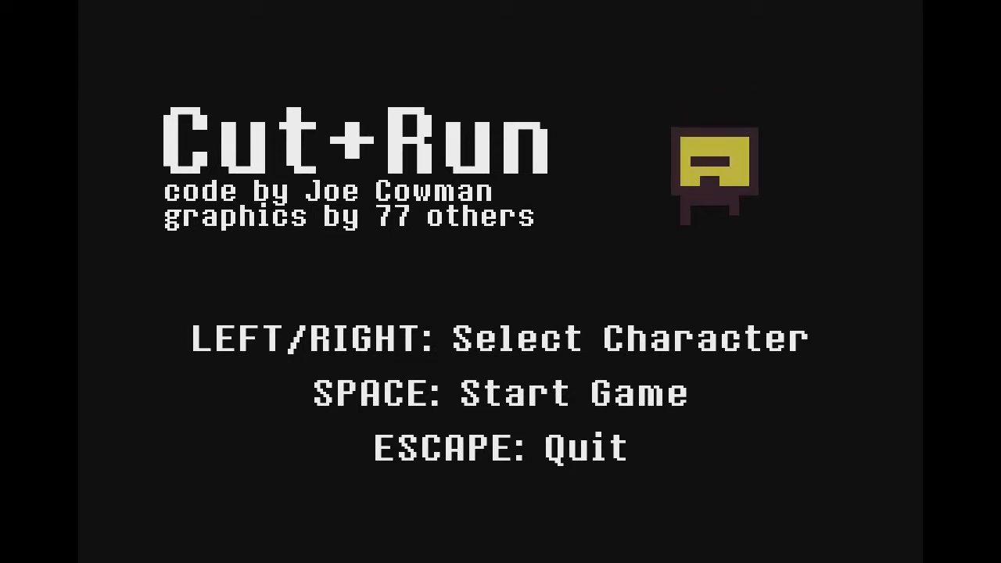
pyautogui.press('Right')
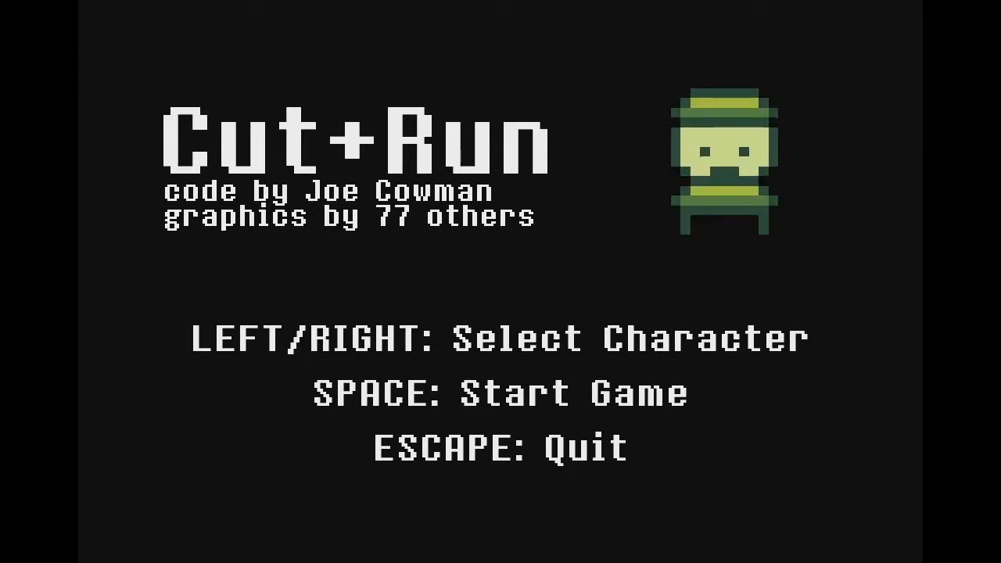
pyautogui.press('space')
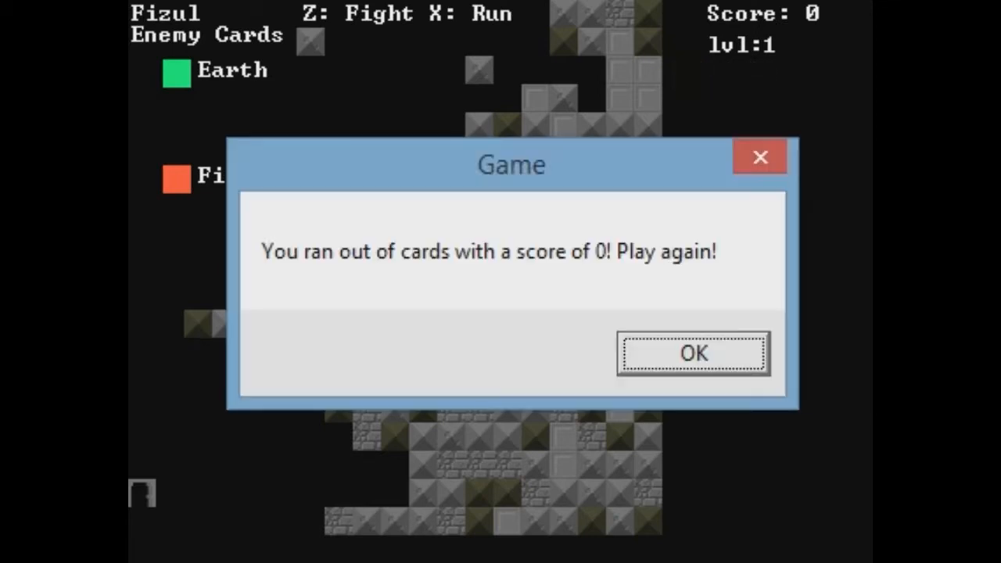
# Dismiss the out-of-cards message to replay, then steer the Fizul character up through the level 3 maze
pyautogui.click(692, 354)
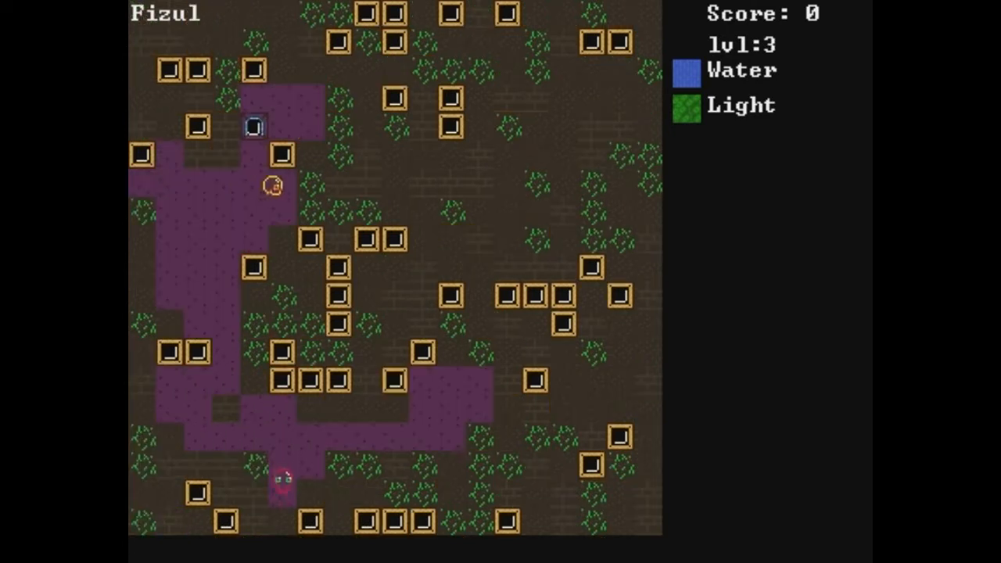
pyautogui.press('Up')
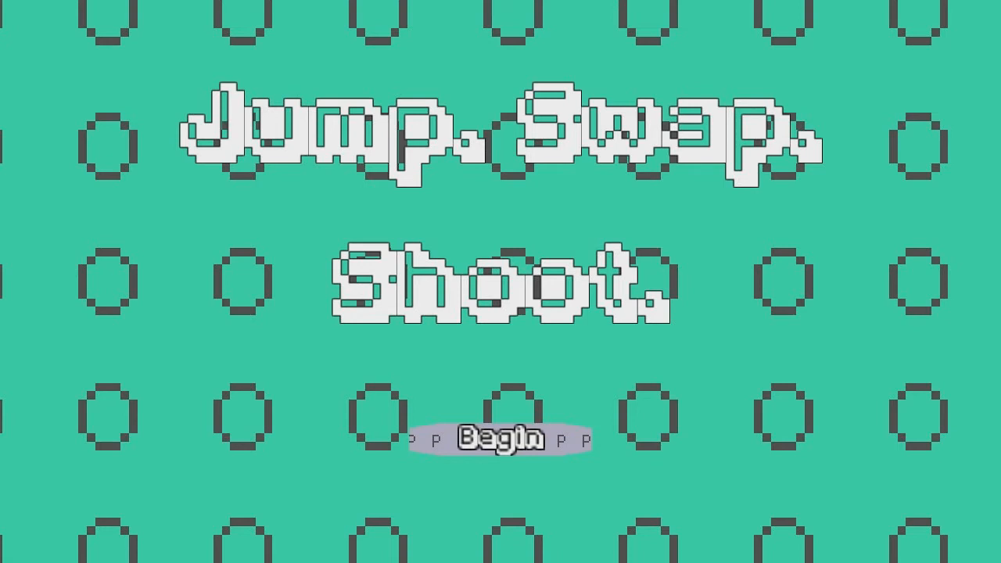
# Begin Jump. Swap. Shoot. and walk right to the swap-and-shoot tutorial hints
pyautogui.click(499, 438)
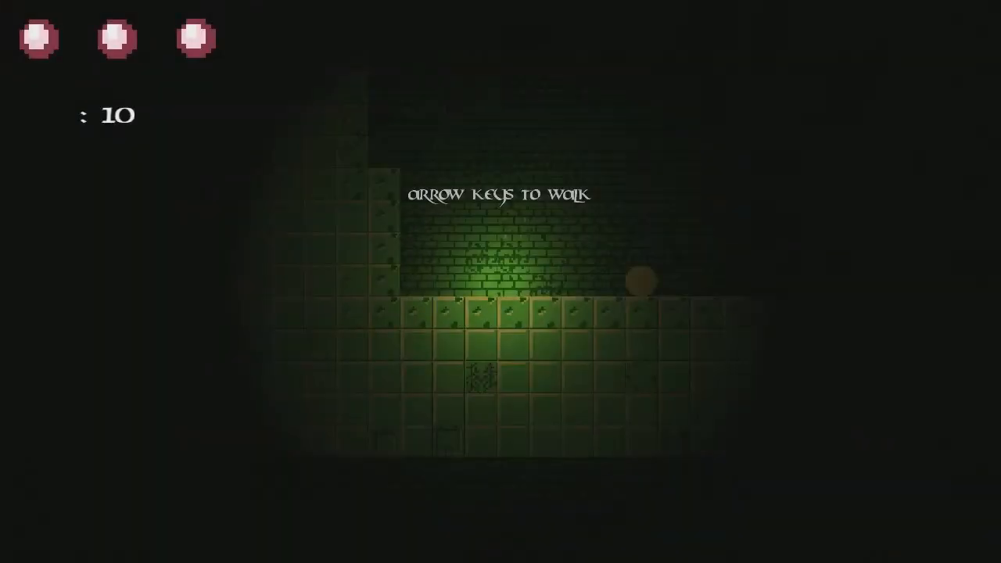
pyautogui.press('Right')
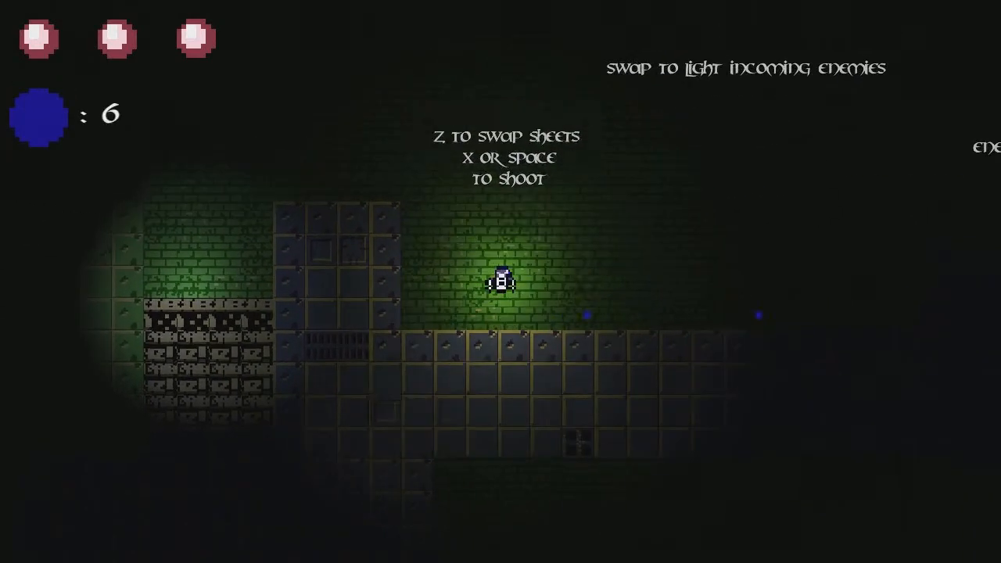
pyautogui.press('space')
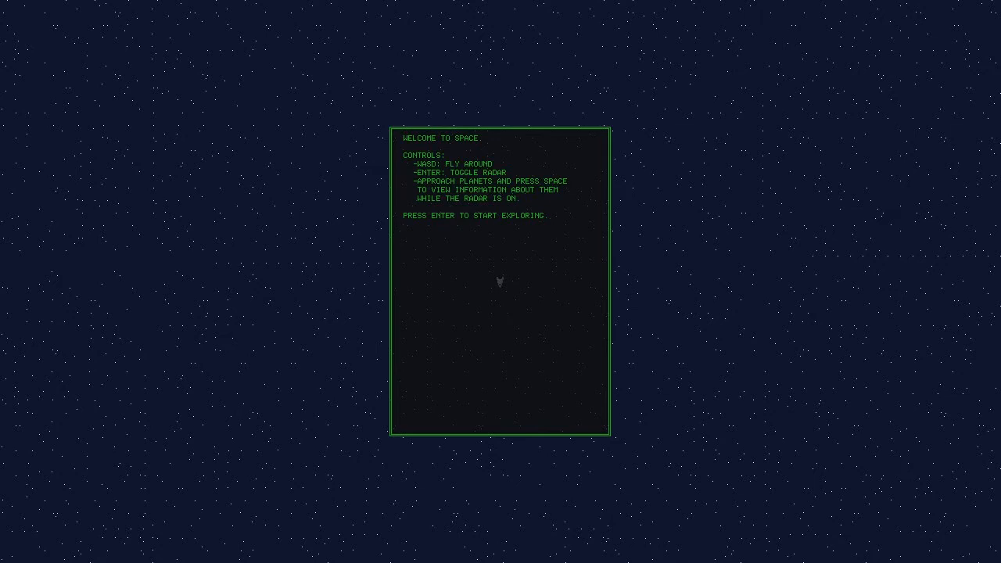
# Confirm the Welcome to Space panel so the ship floats freely beside the yellow sun
pyautogui.press('enter')
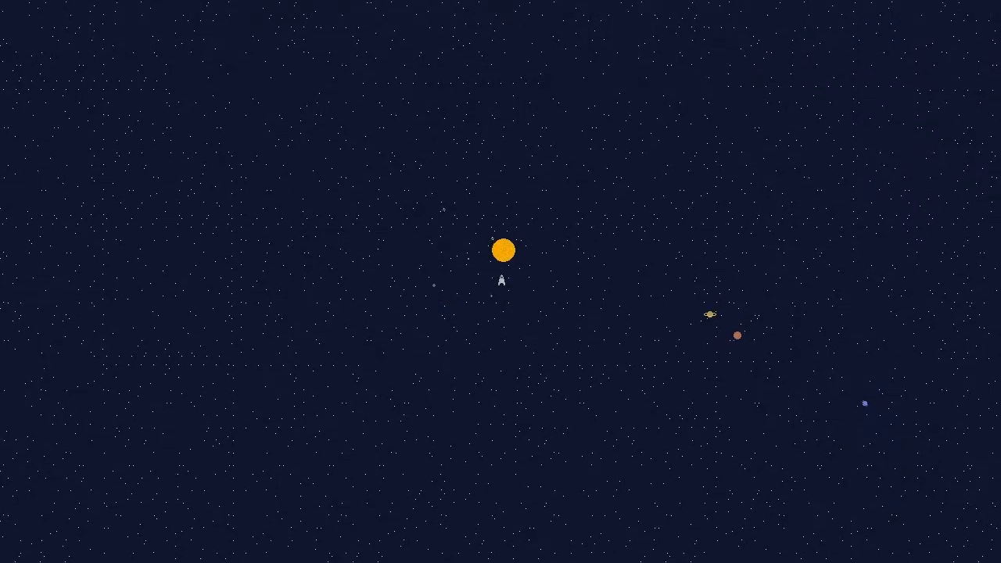